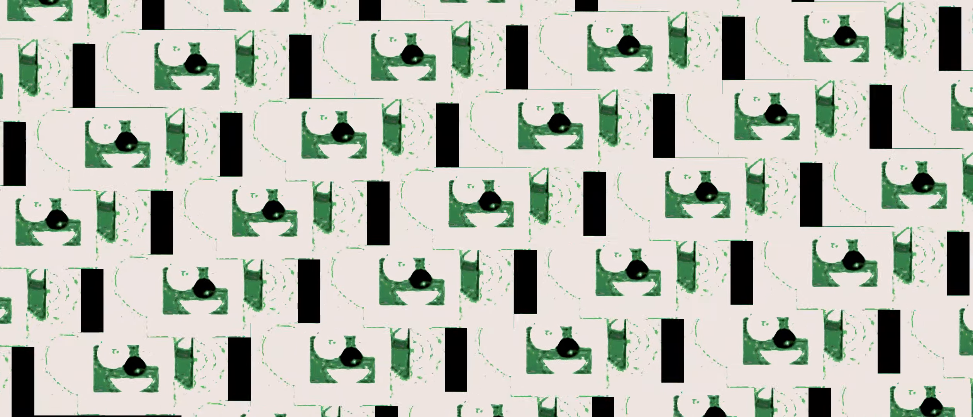
scroll(down, 3)
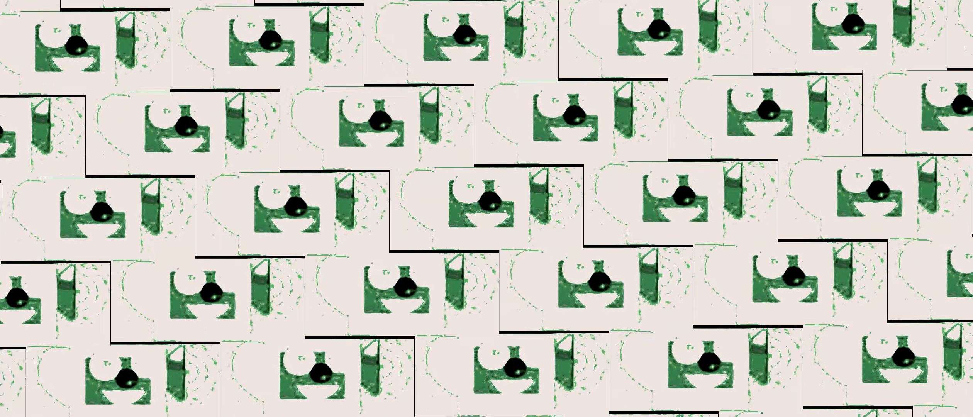